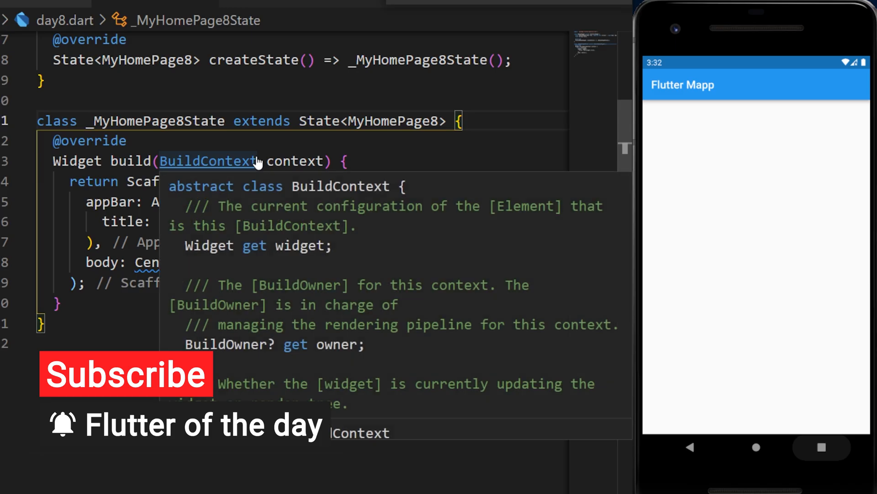
Declare int _currentIndex = 0 and a three-icon body list, centering body[_currentIndex].
{"action": "type", "text": "int _currentIndex = 0;"}
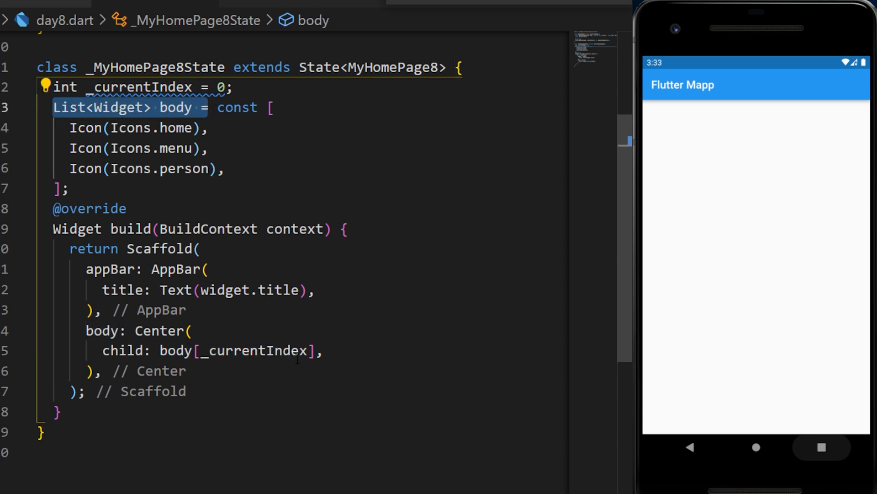
Add a BottomNavigationBar with currentIndex: _currentIndex and an empty onTap: (int newIndex) {} handler.
{"action": "type", "text": "bottomNavigationBar: BottomNavigationBar(),"}
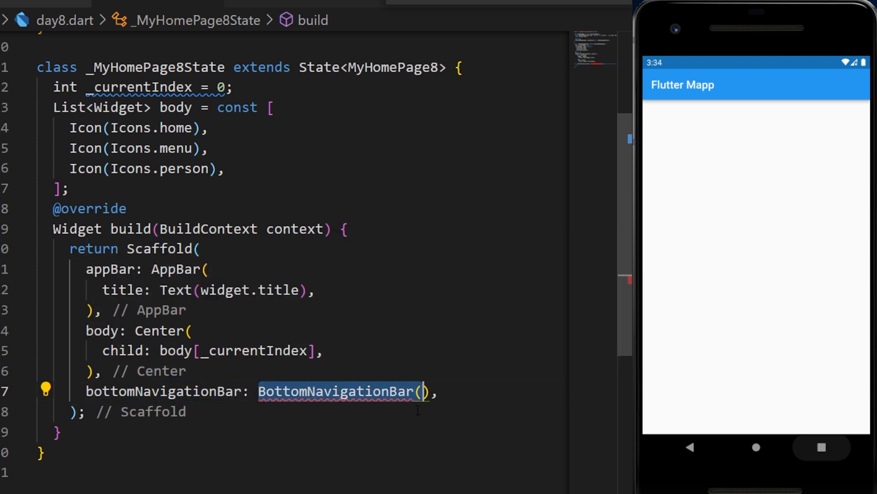
{"action": "type", "text": "currentIndex: _currentIndex,"}
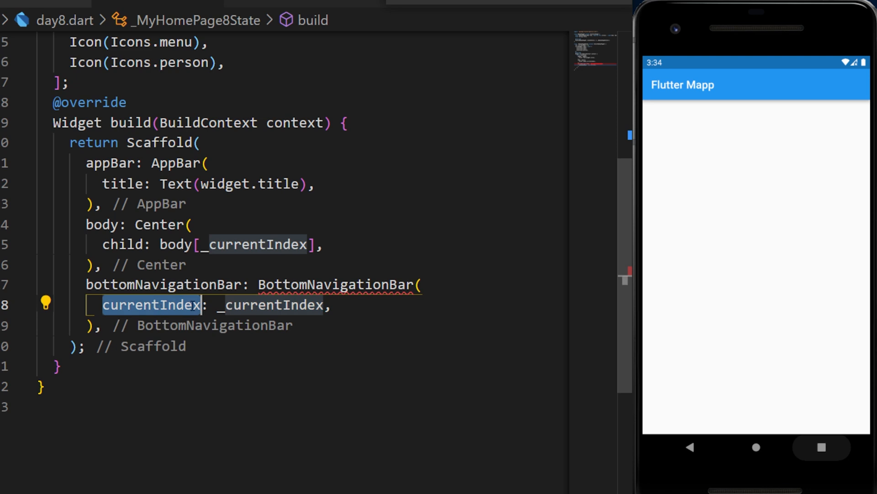
{"action": "double_click", "coordinate": [271, 305]}
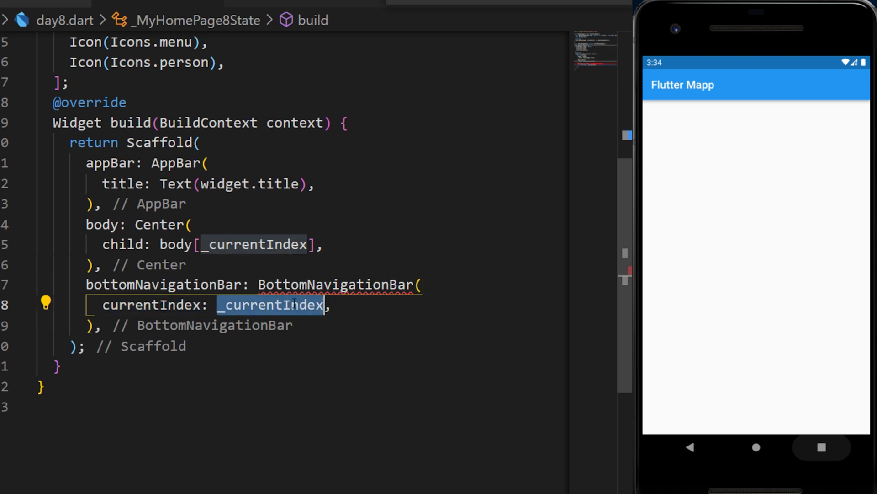
{"action": "type", "text": "onTap: (int newIndex) {},"}
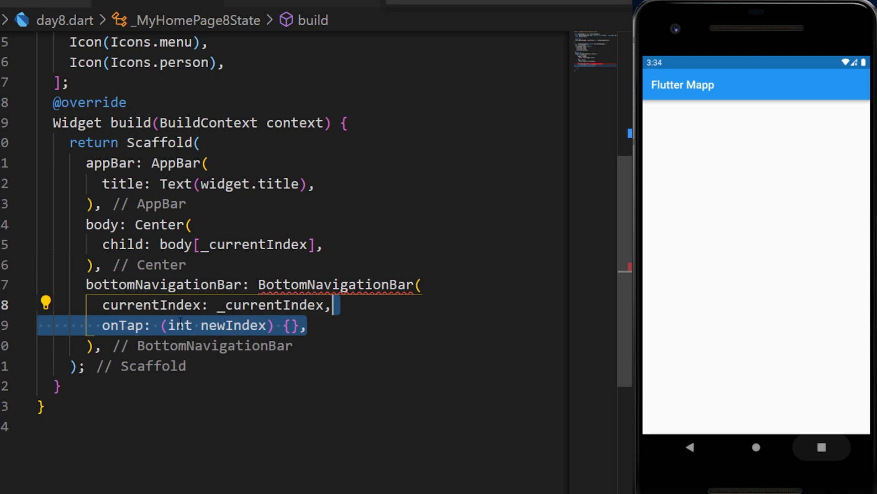
Wrap _currentIndex = newIndex in setState inside onTap, and add items: const [].
{"action": "type", "text": "setState(() {"}
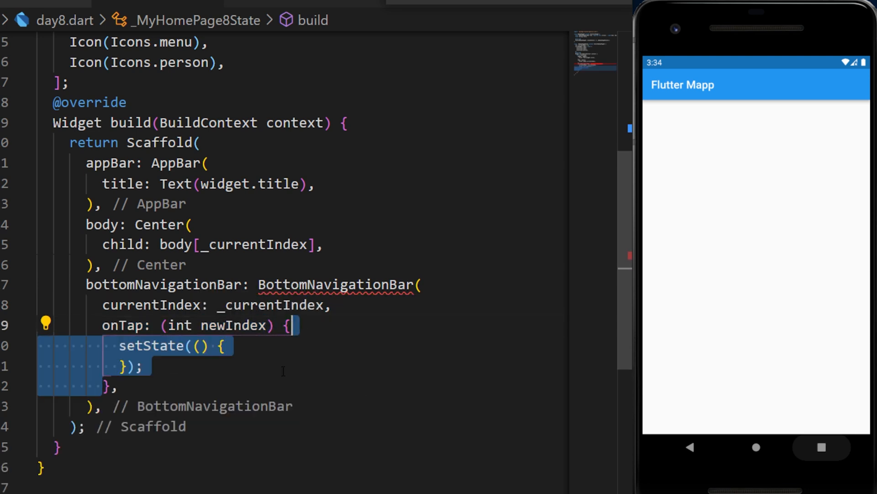
{"action": "type", "text": "_currentIndex = newIndex;"}
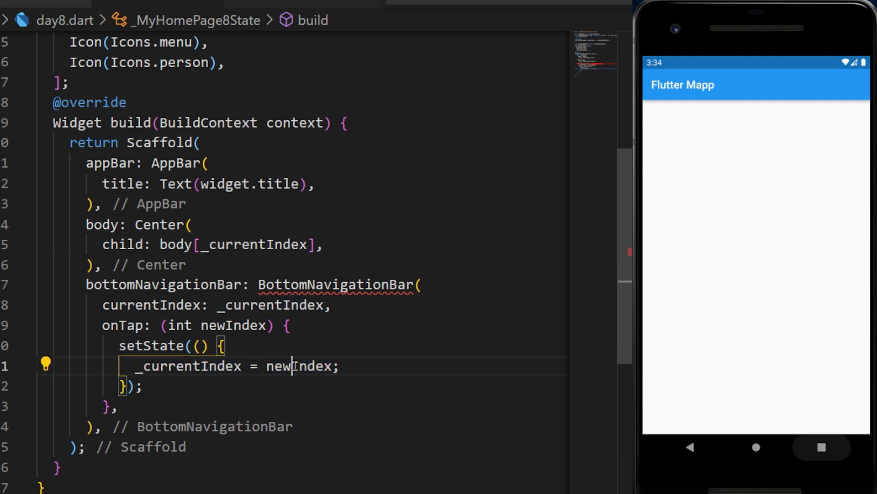
{"action": "type", "text": "items: const [],"}
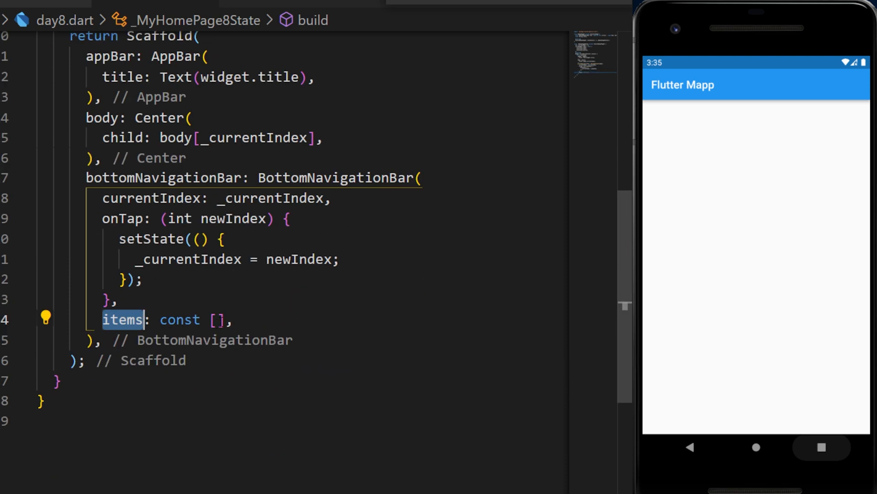
Add BottomNavigationBarItem(label: 'Home', icon: Icon(Icons.home)) to the items list.
{"action": "type", "text": "BottomNavigationBarItem(),"}
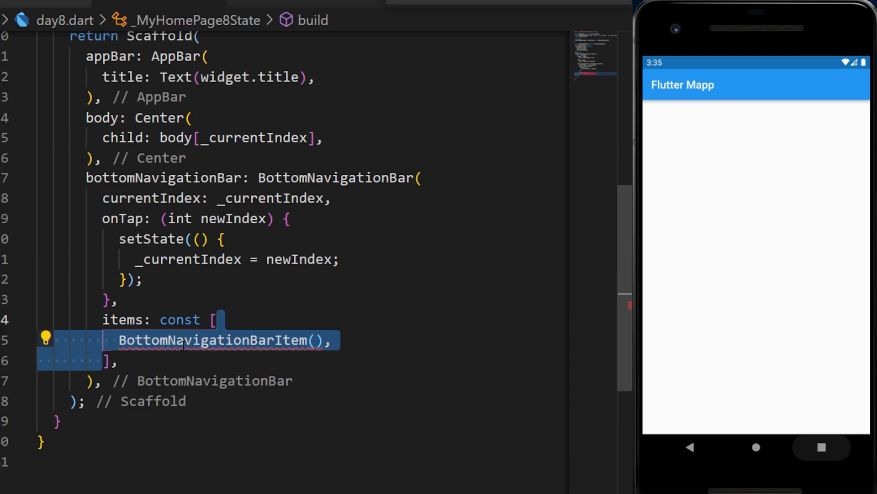
{"action": "type", "text": "label: 'Home',"}
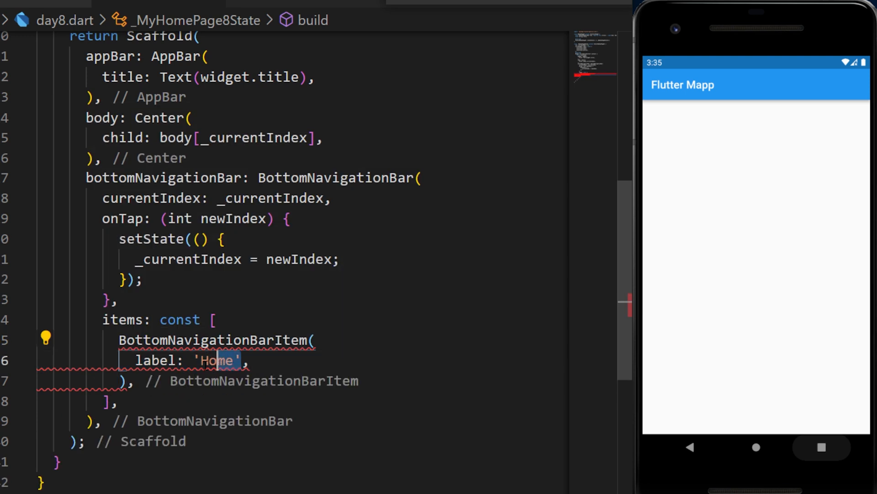
{"action": "type", "text": "icon: Icon(Icons.home),"}
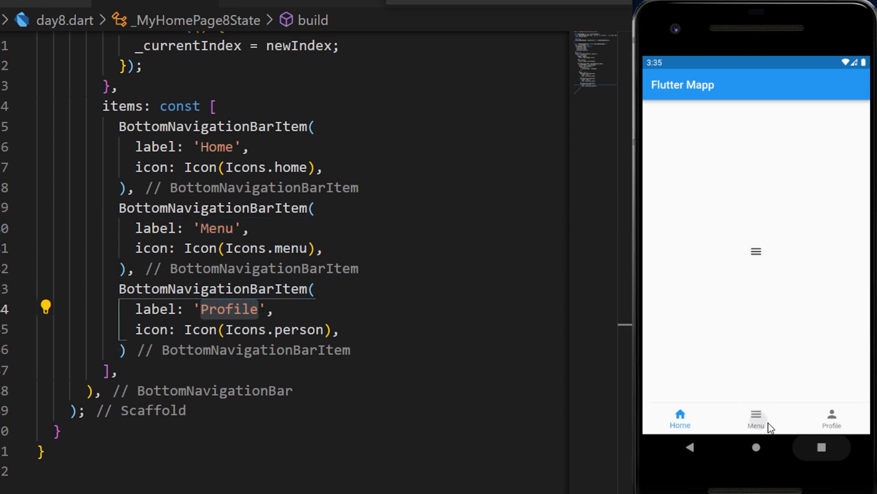
Tap the Home item in the running app to bring back the centered home icon.
{"action": "left_click", "coordinate": [679, 417]}
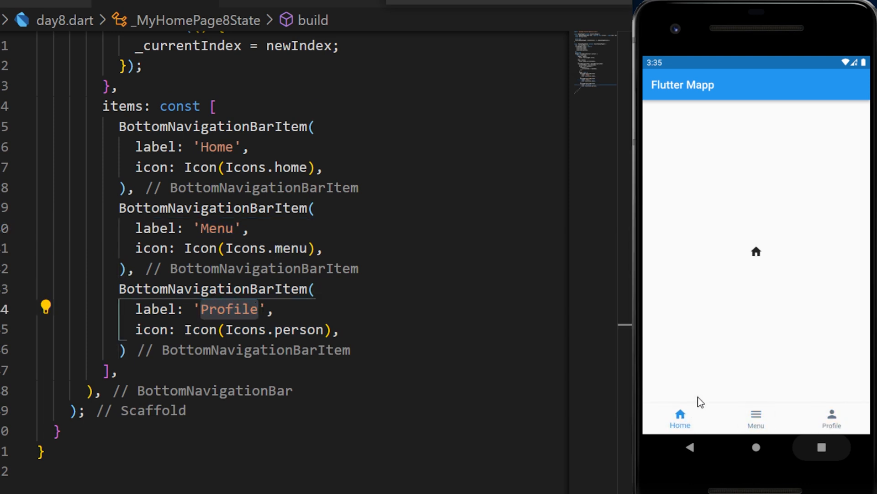